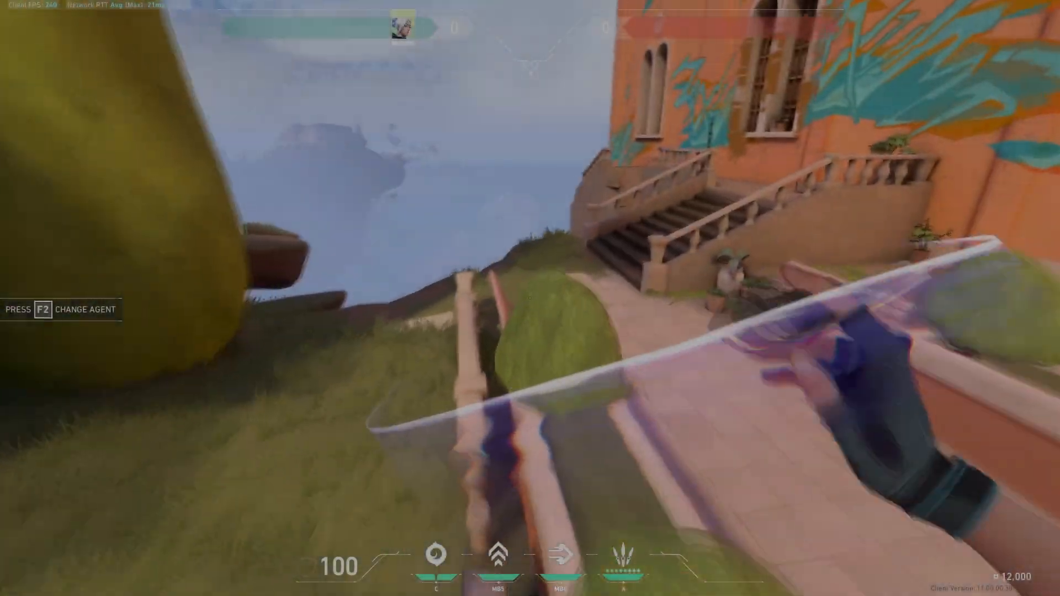
mouse_move(530, 298)
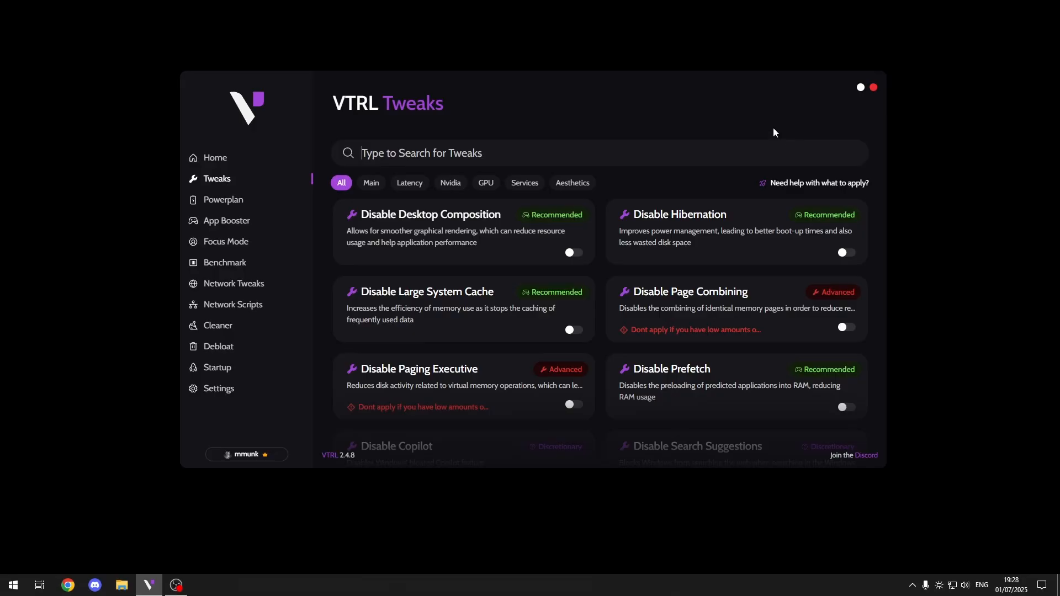
Step: View the Powerplan page, then the still-empty App Booster Program Library
click(222, 199)
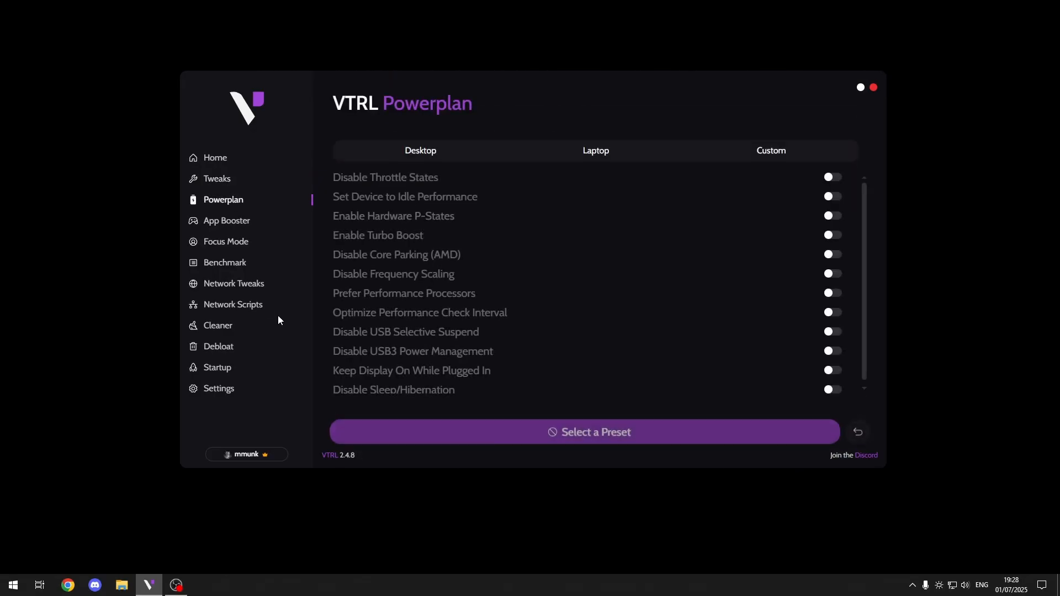
click(226, 220)
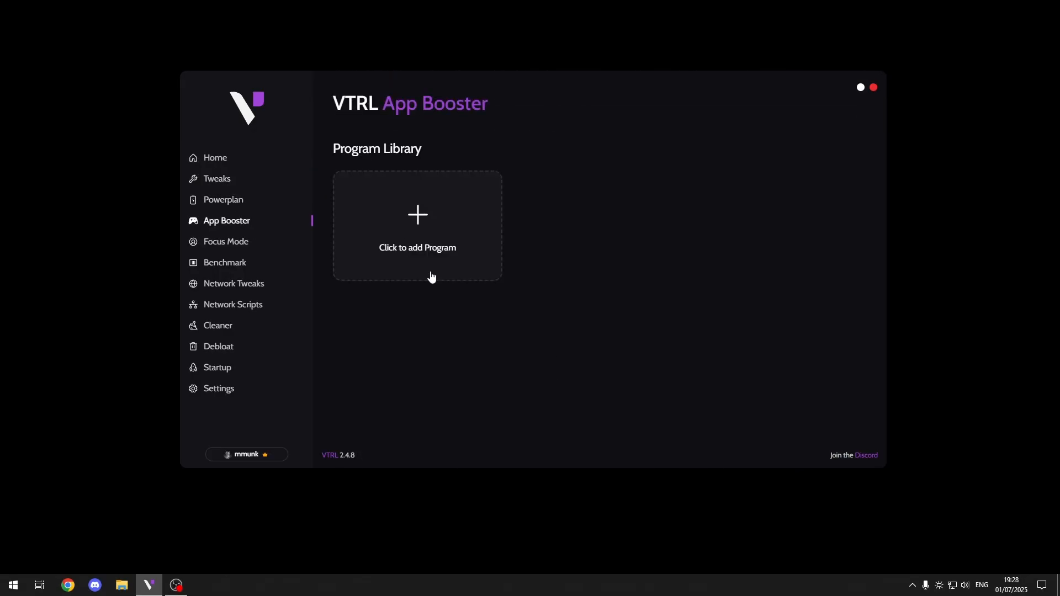
mouse_move(533, 280)
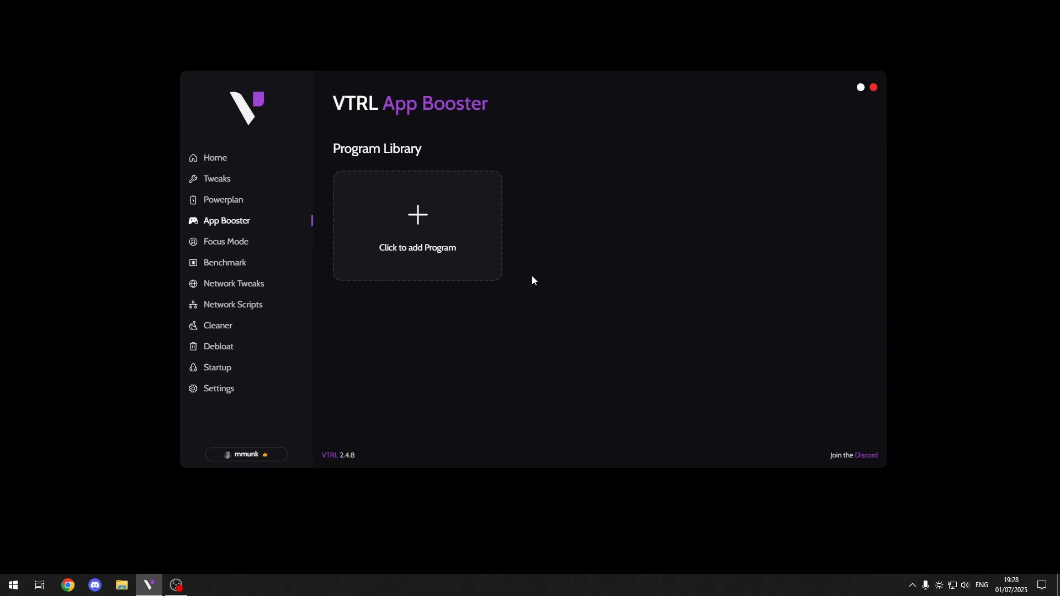
mouse_move(594, 356)
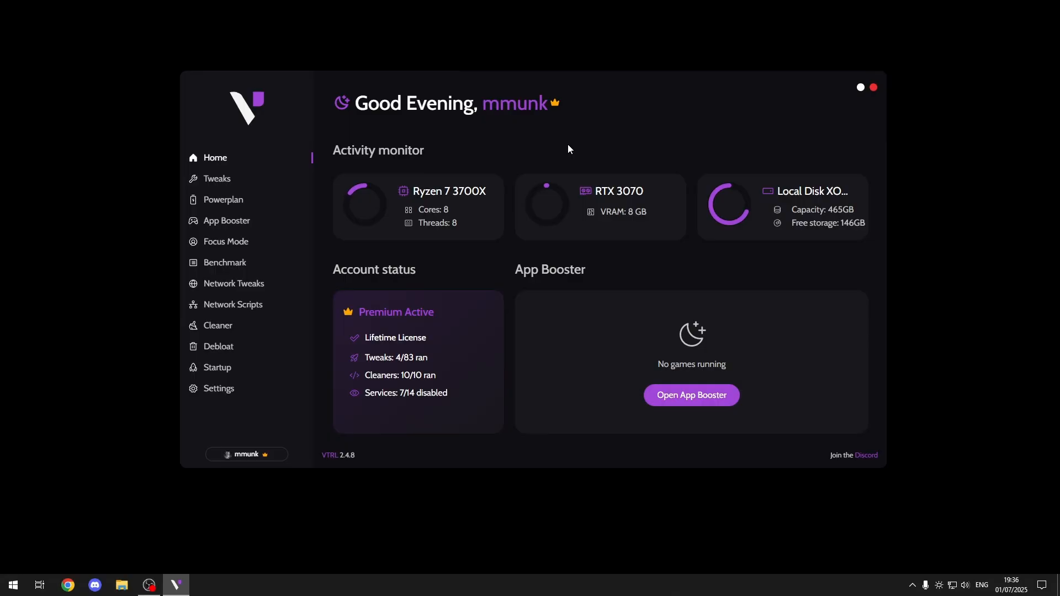
Step: Add the Valorant tile to the App Booster Program Library
click(226, 221)
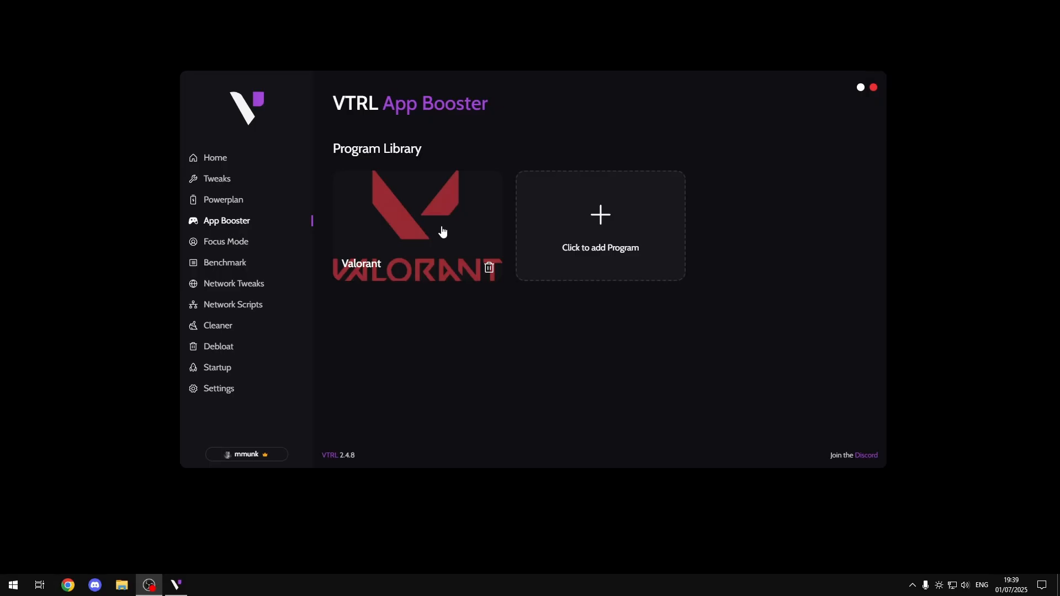
click(417, 207)
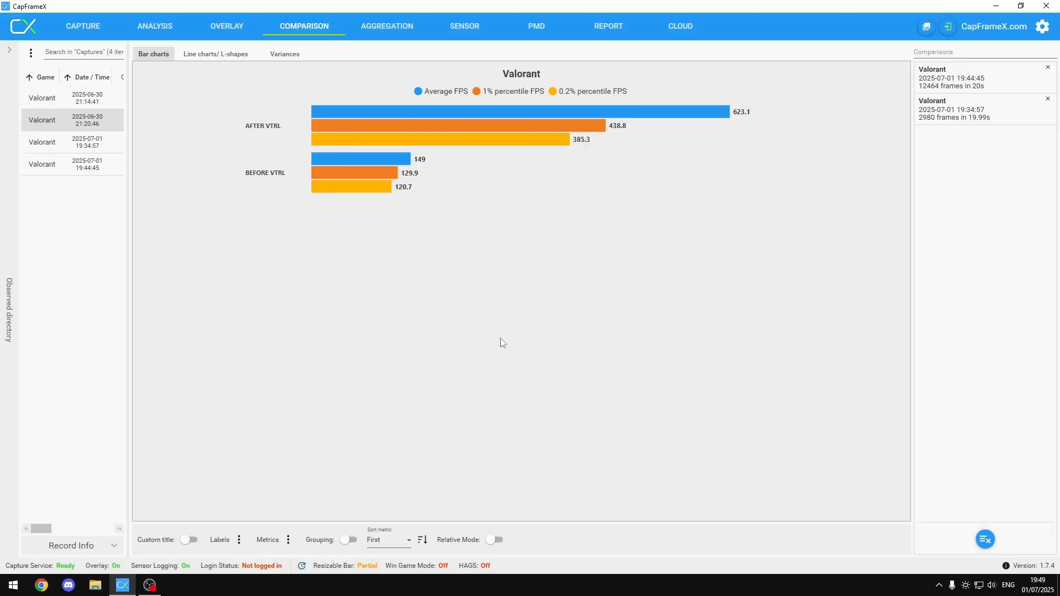
mouse_move(512, 318)
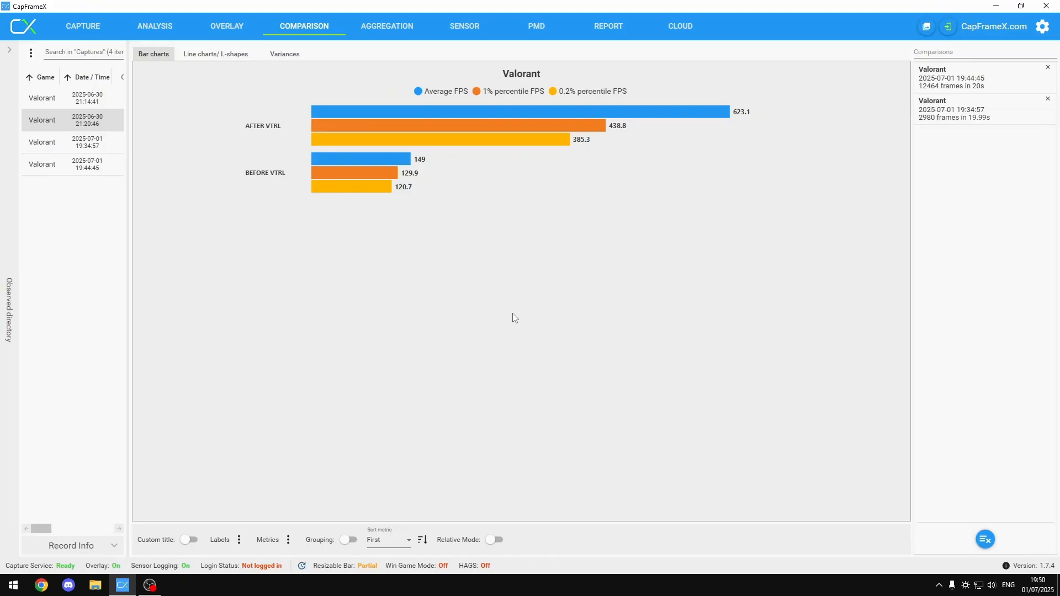